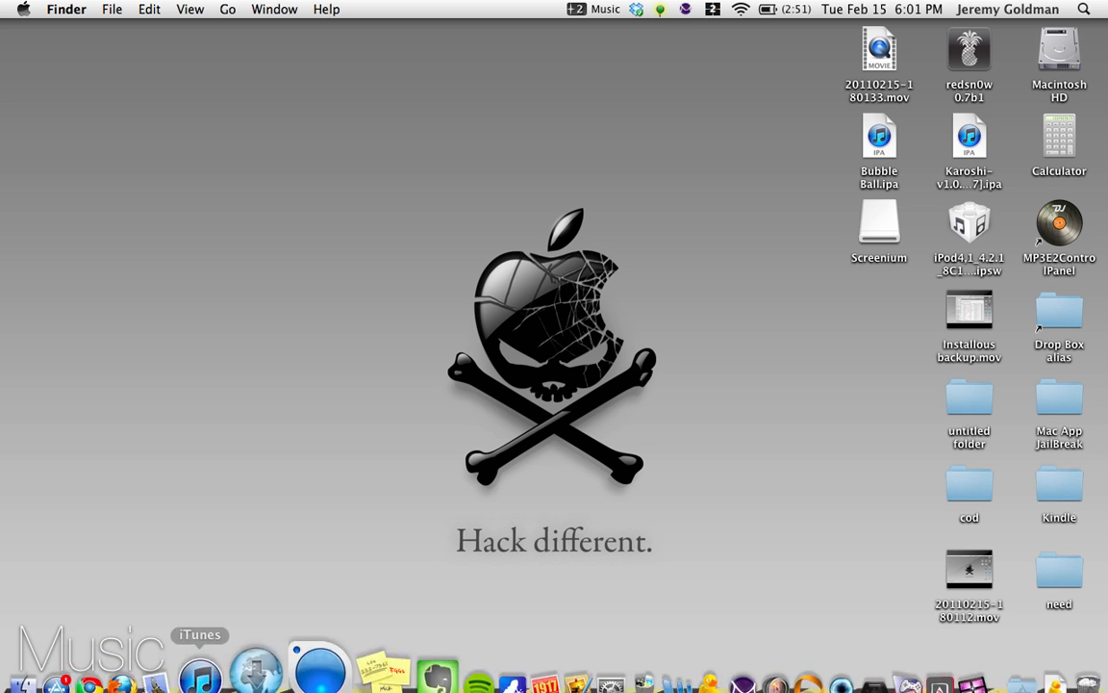
pyautogui.moveTo(127, 620)
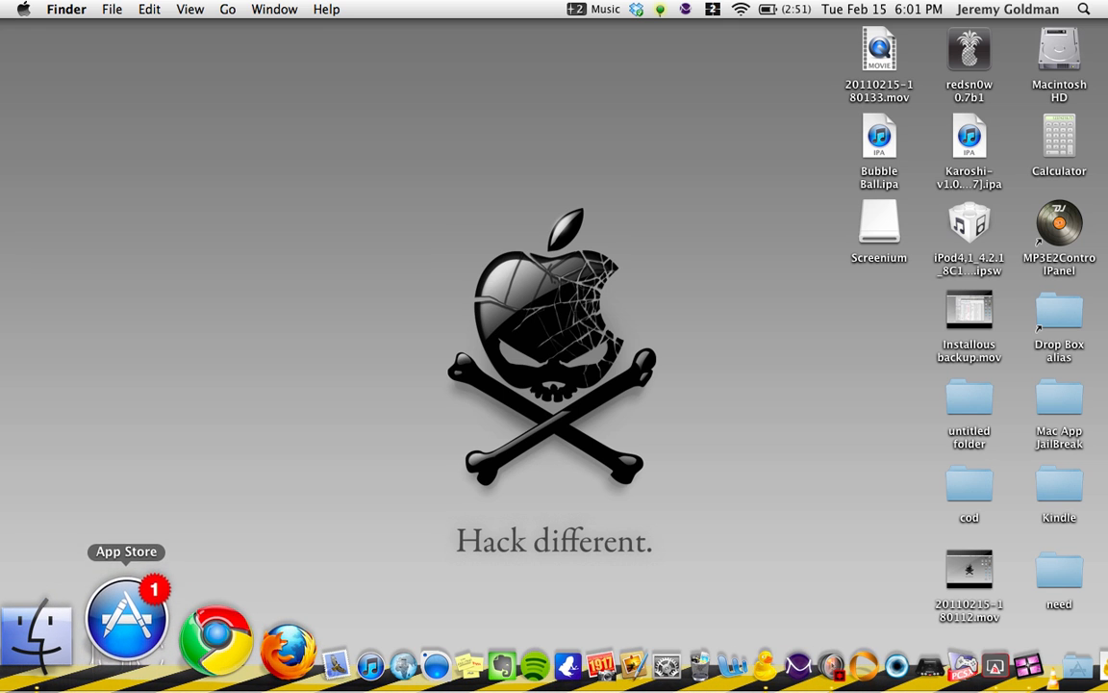
# Browse the App Store and search for 'twitter'.
pyautogui.click(127, 619)
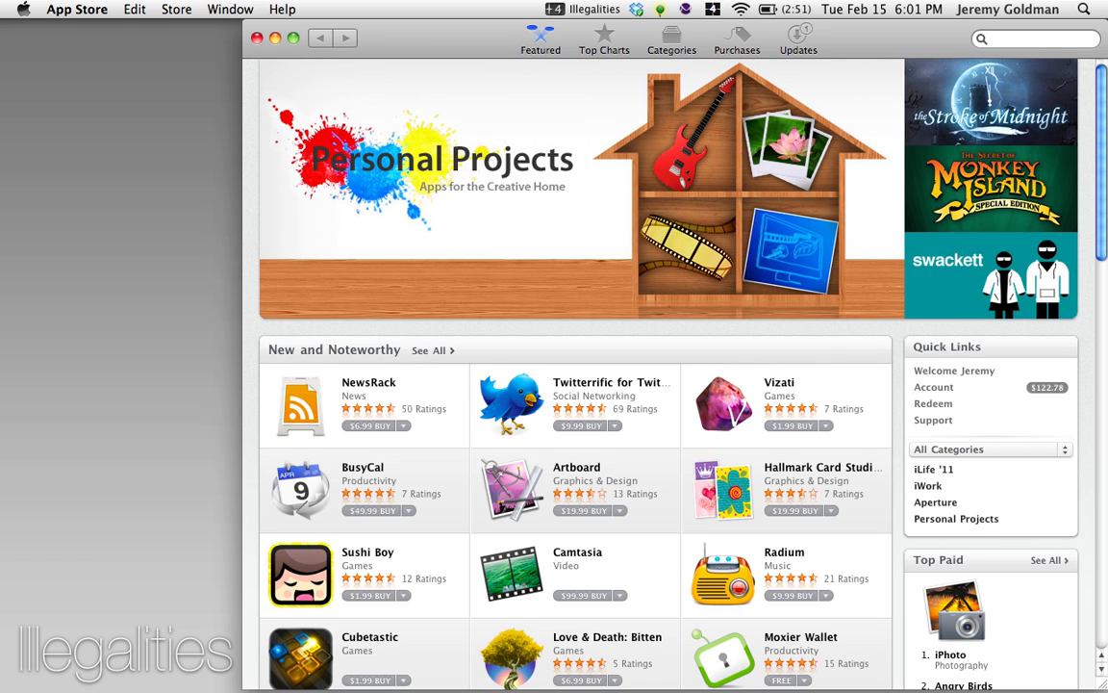
pyautogui.scroll(-3)
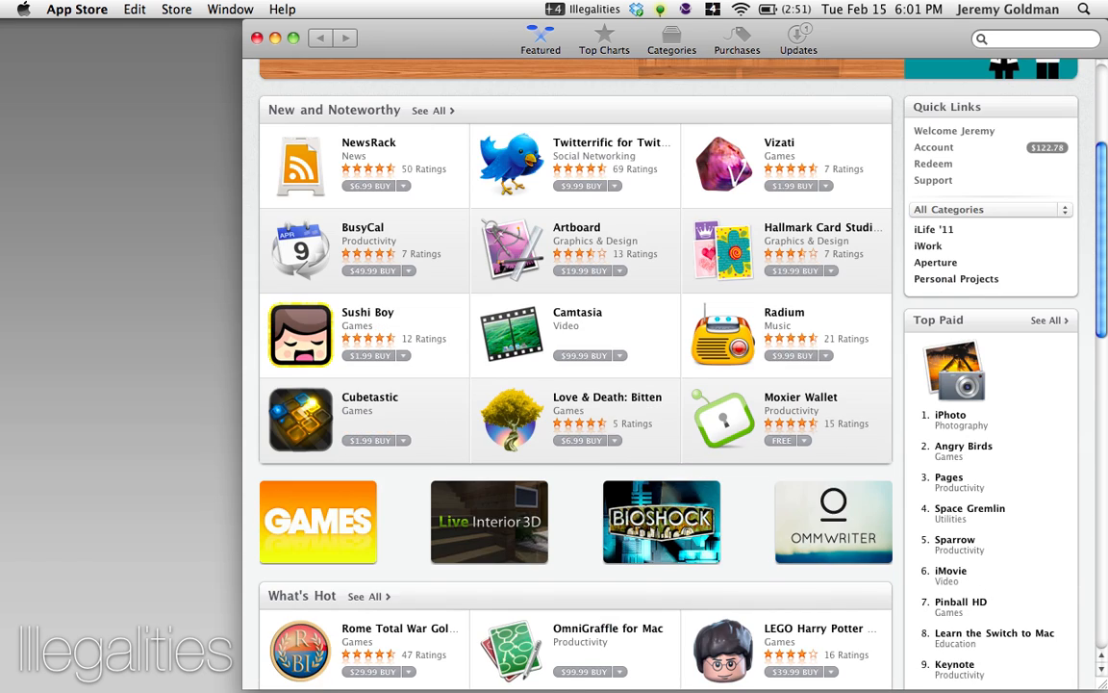
pyautogui.scroll(-3)
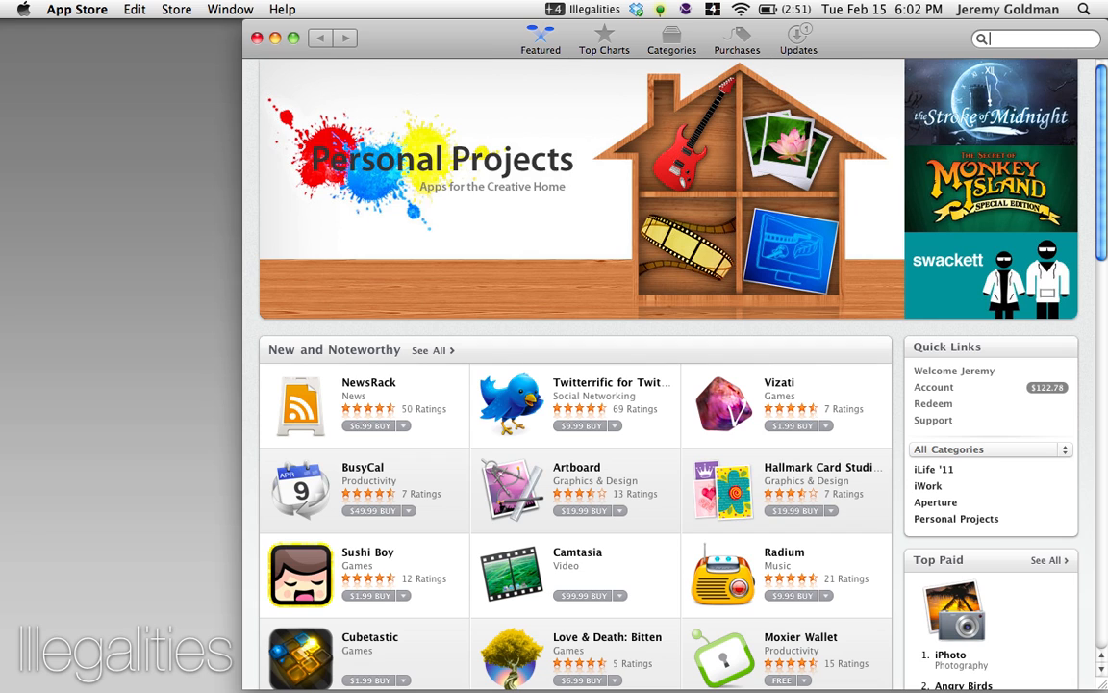
pyautogui.write('twitter')
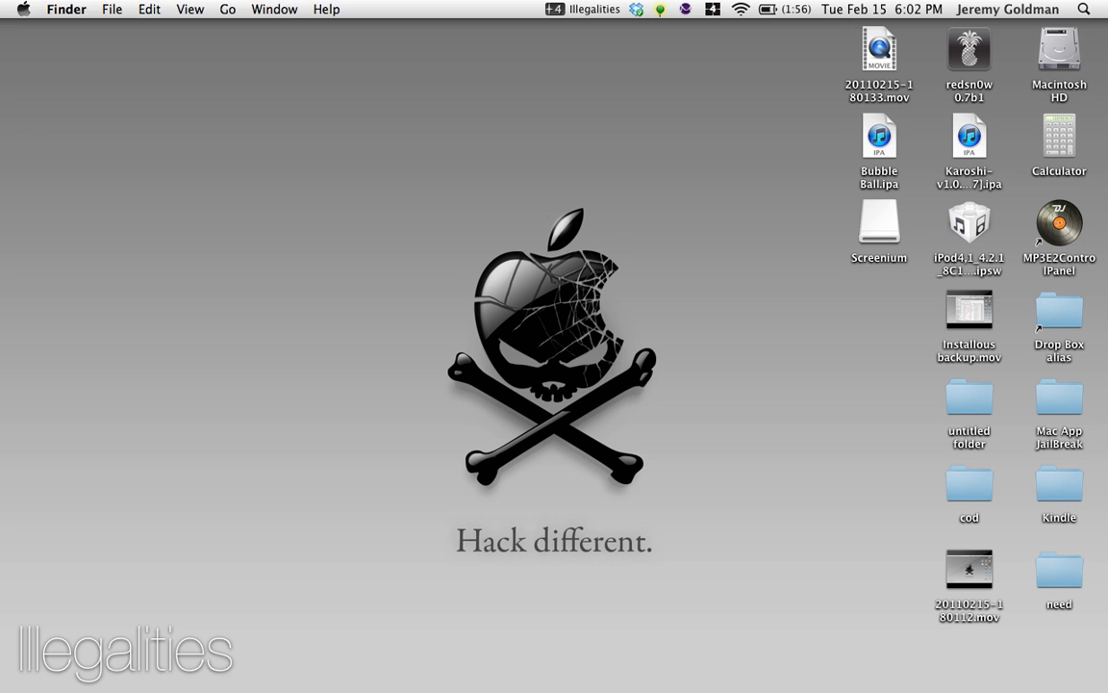
# Show the Applications folder in Finder, scrolled down to the Twitter app.
pyautogui.click(65, 625)
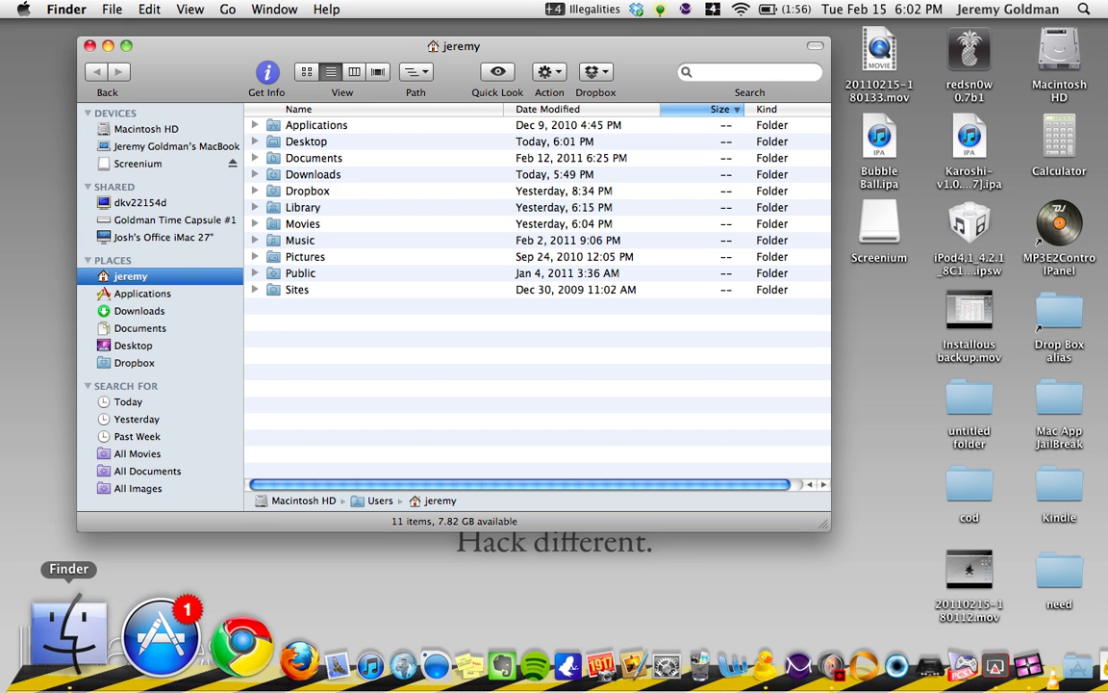
pyautogui.click(142, 292)
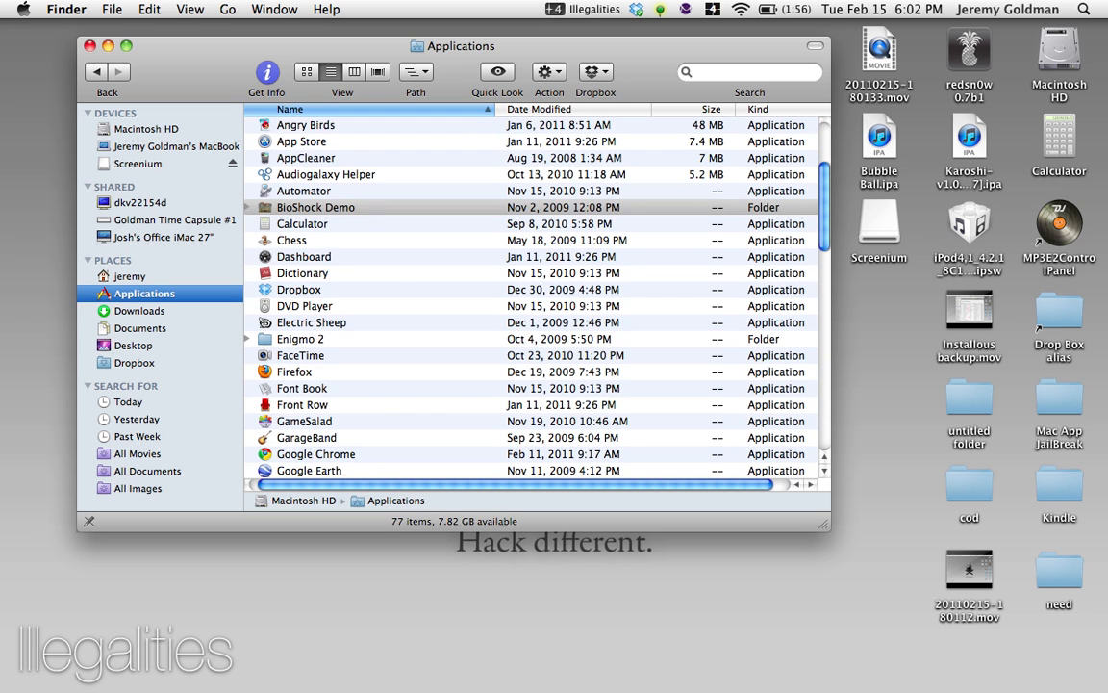
pyautogui.scroll(-3)
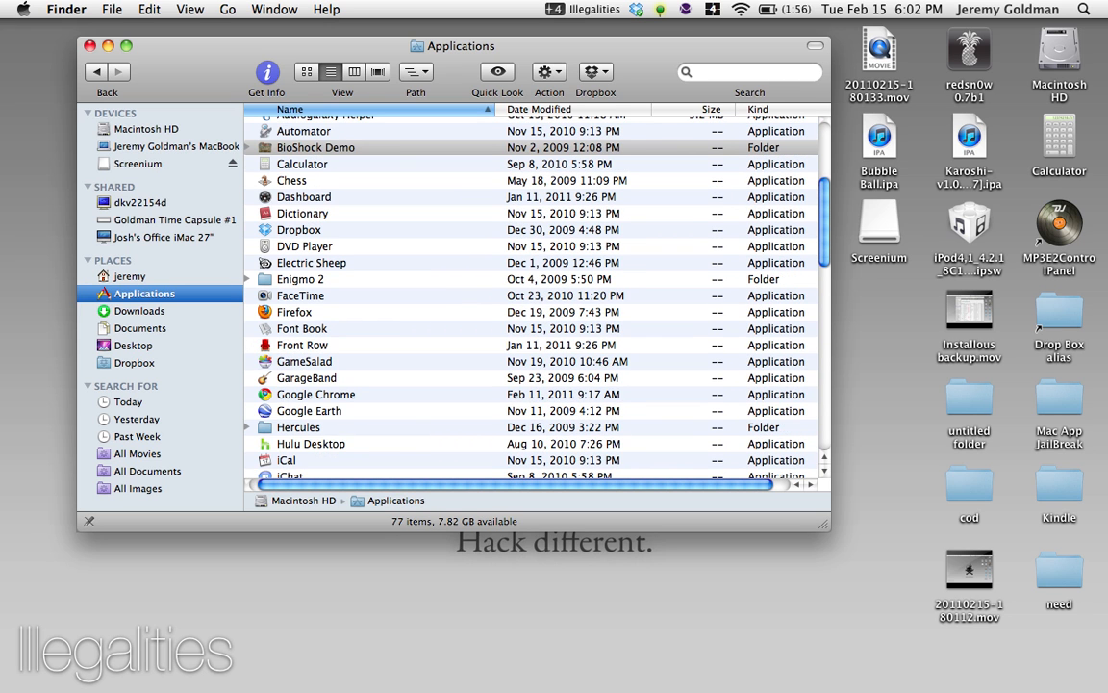
pyautogui.scroll(-3)
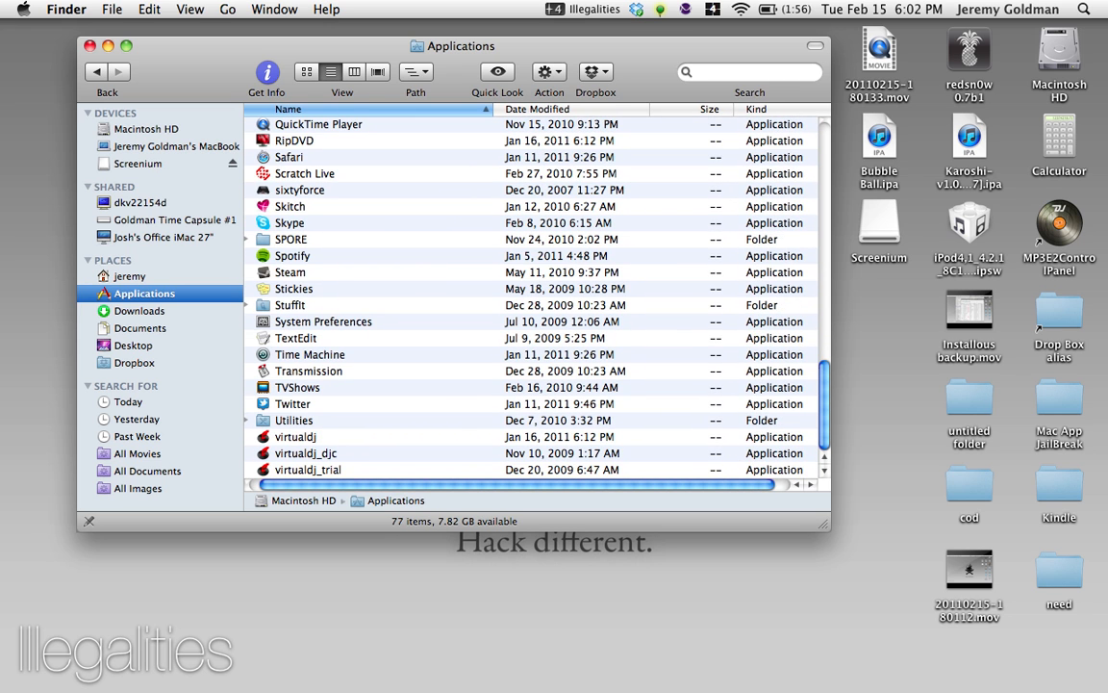
# Show Twitter.app's package contents and enter its Contents folder.
pyautogui.rightClick(292, 404)
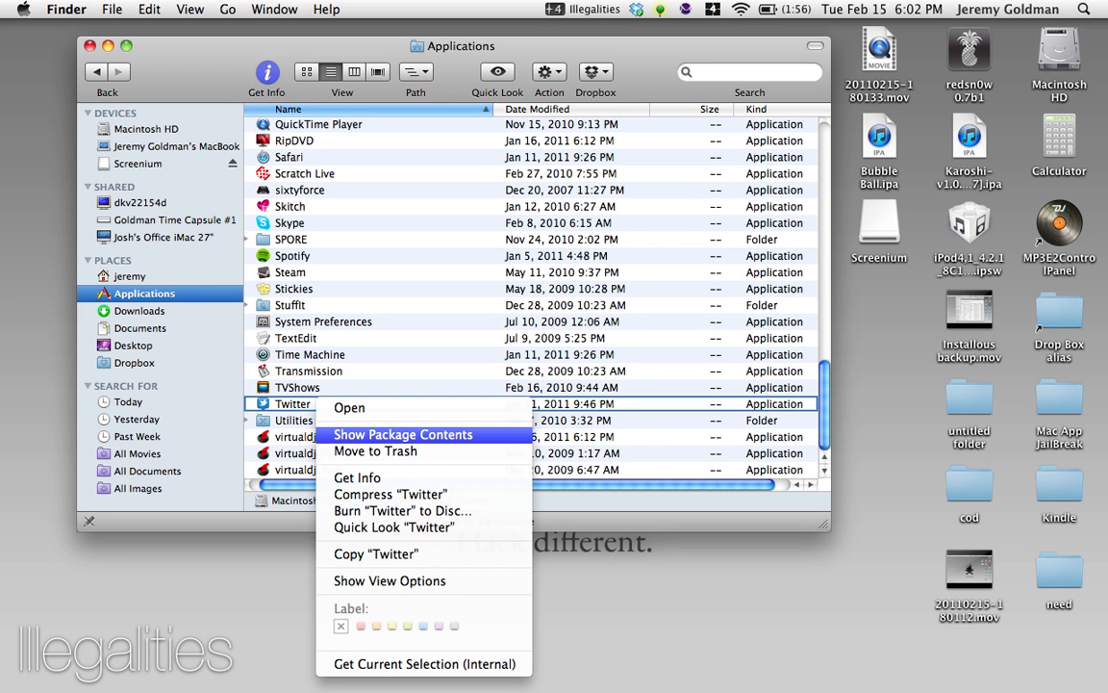
pyautogui.click(404, 435)
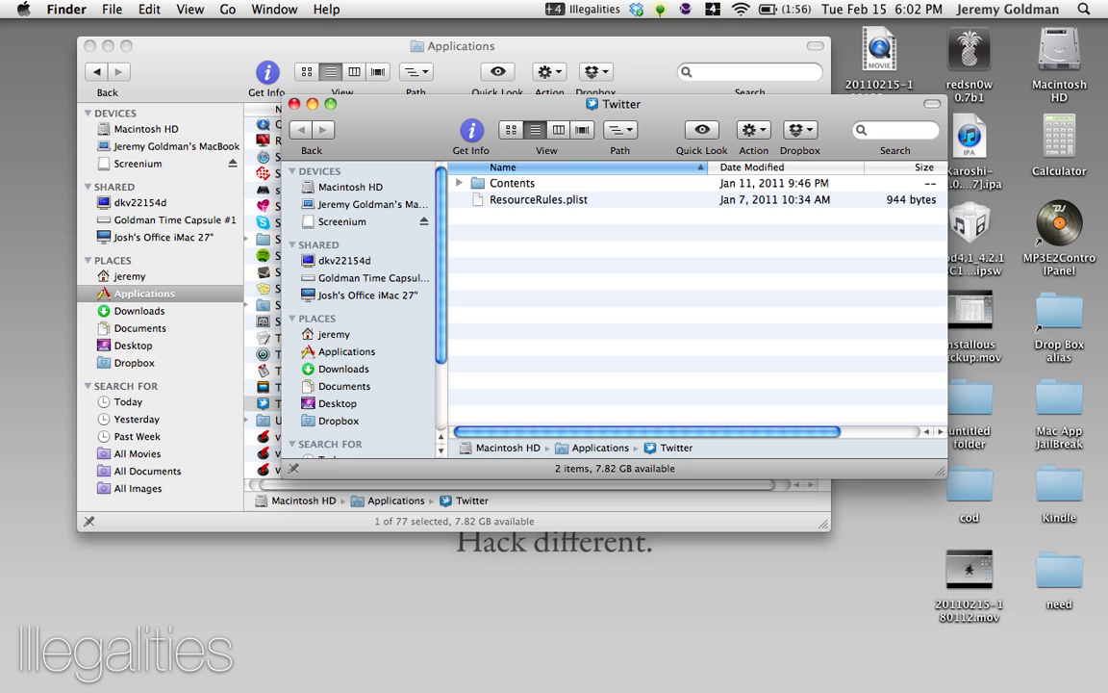
pyautogui.doubleClick(512, 183)
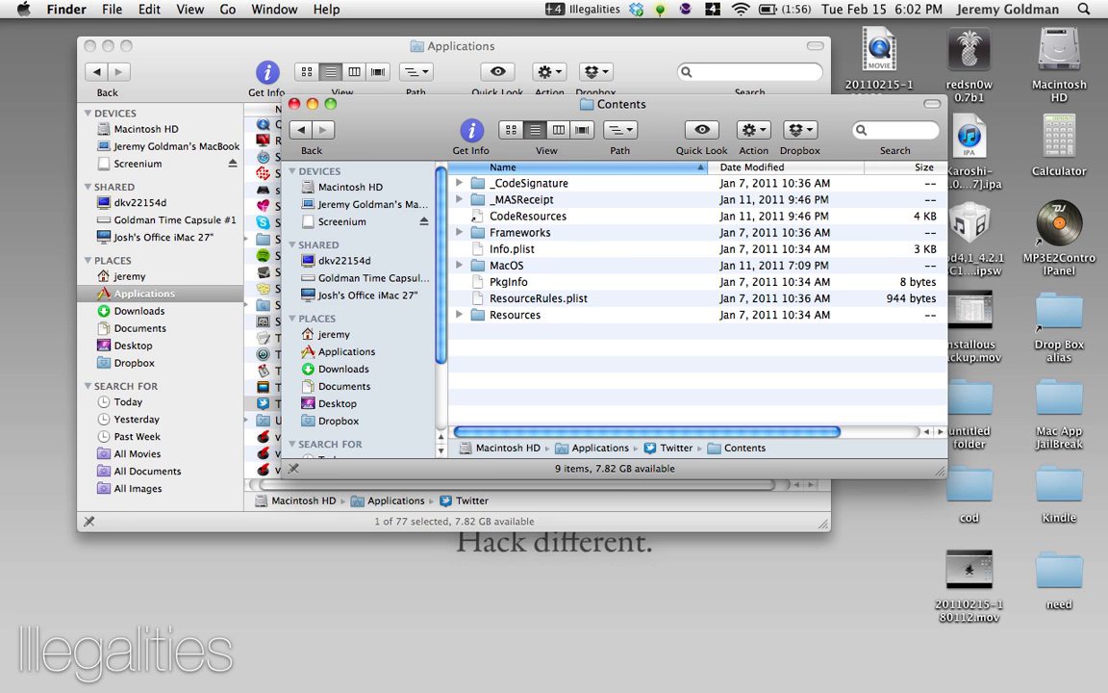
# Select _CodeSignature, _MASReceipt and CodeResources, then close the Finder window.
pyautogui.click(531, 182)
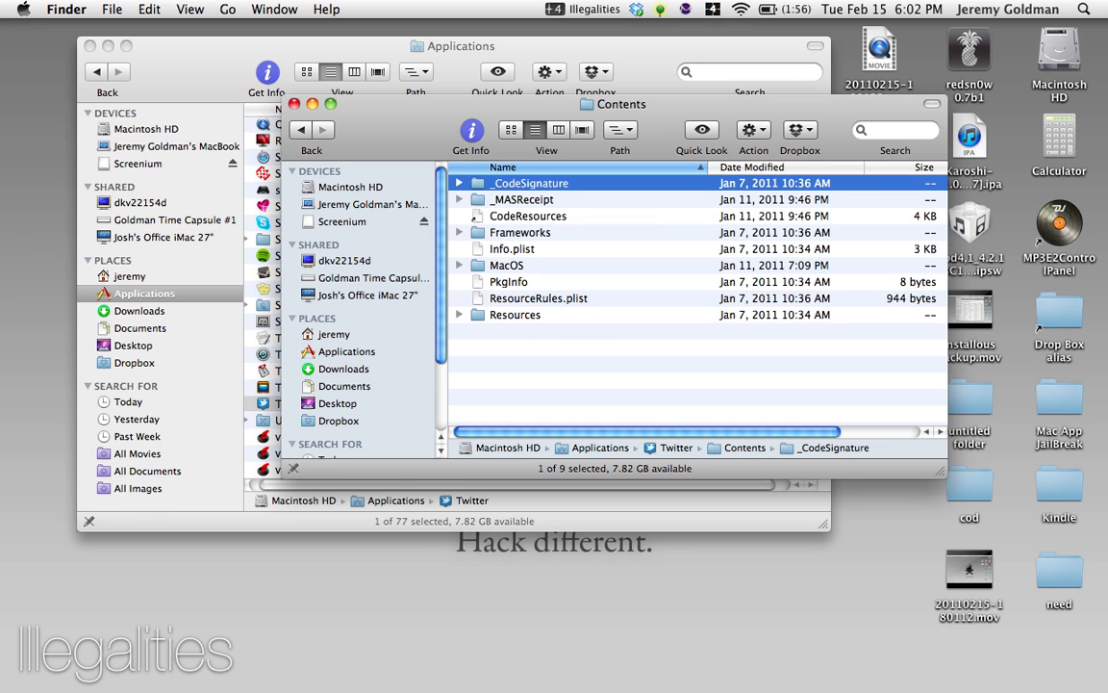
pyautogui.click(512, 198)
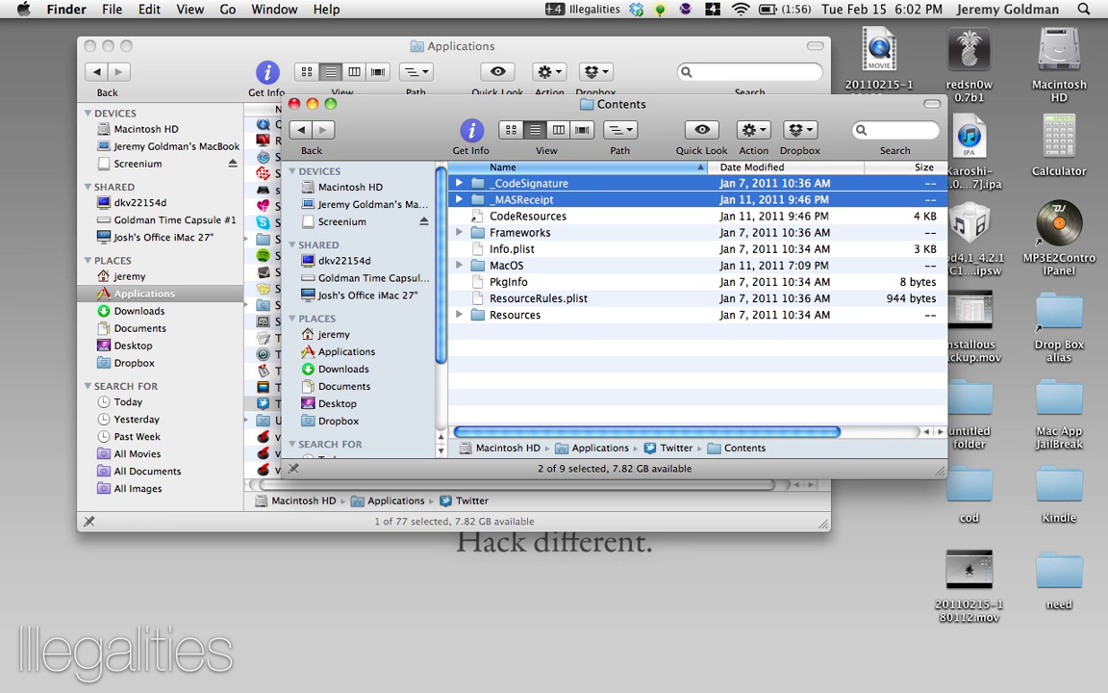
pyautogui.click(527, 216)
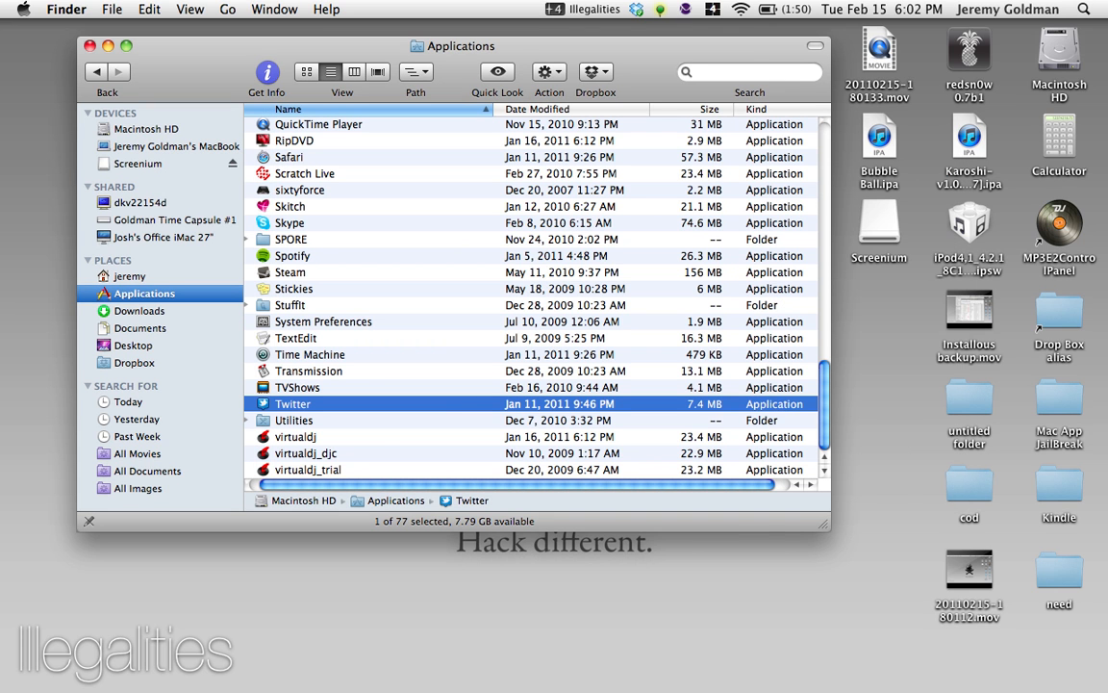
pyautogui.click(89, 47)
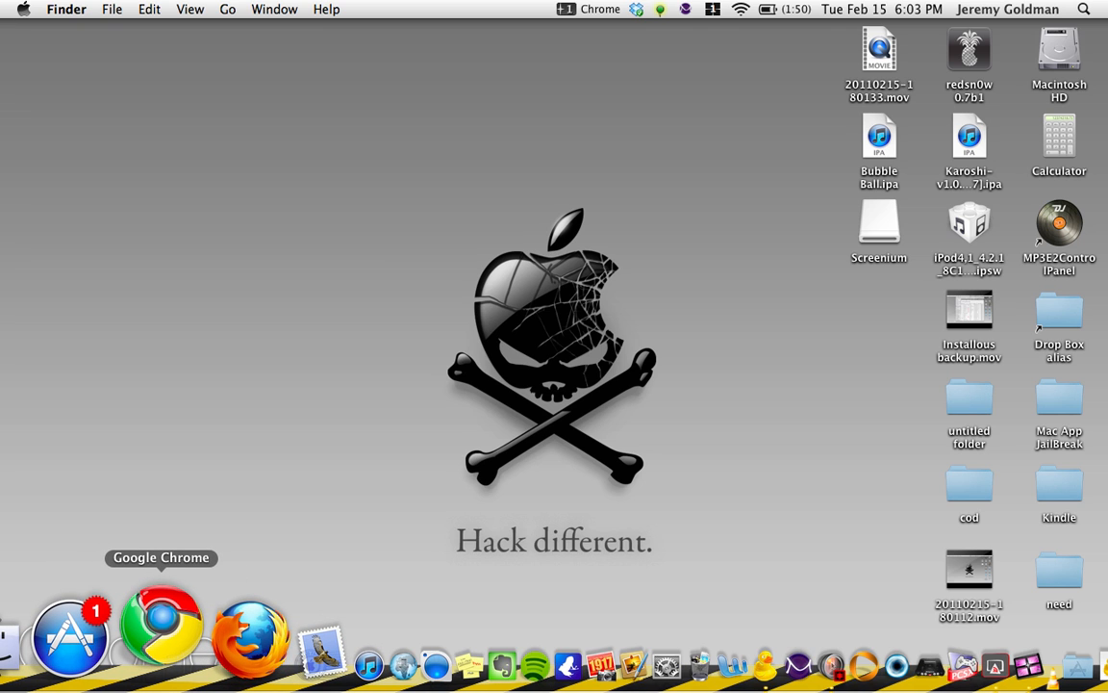
# Reach the AppleFIX site from the Chrome bookmarks and scroll its front page.
pyautogui.click(164, 626)
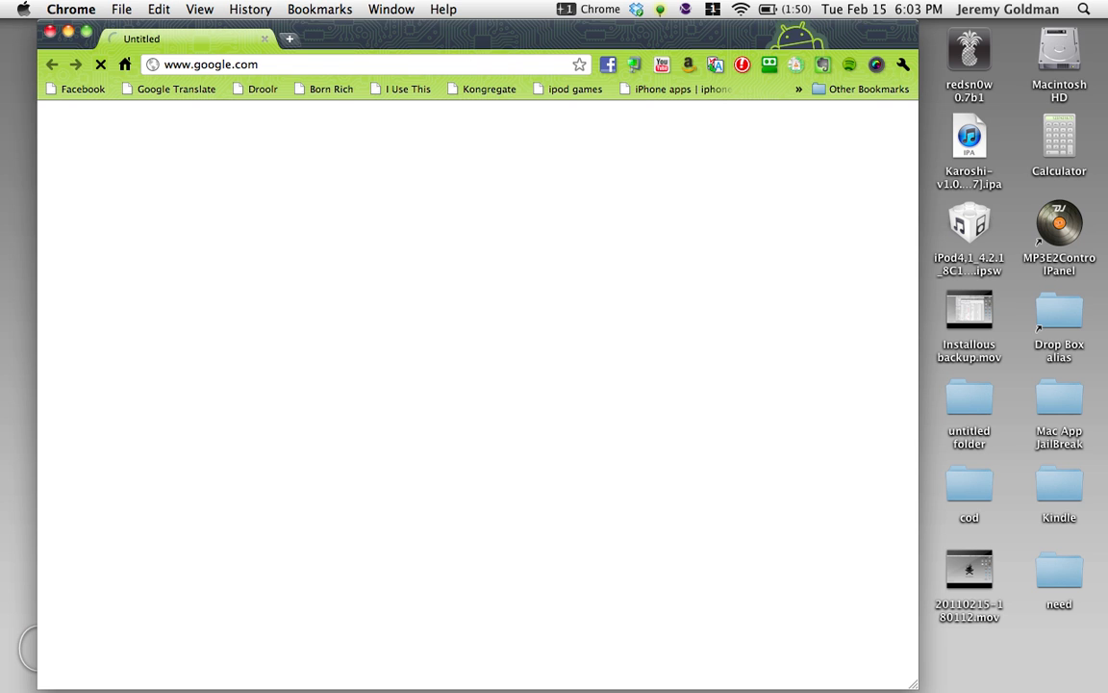
pyautogui.click(873, 89)
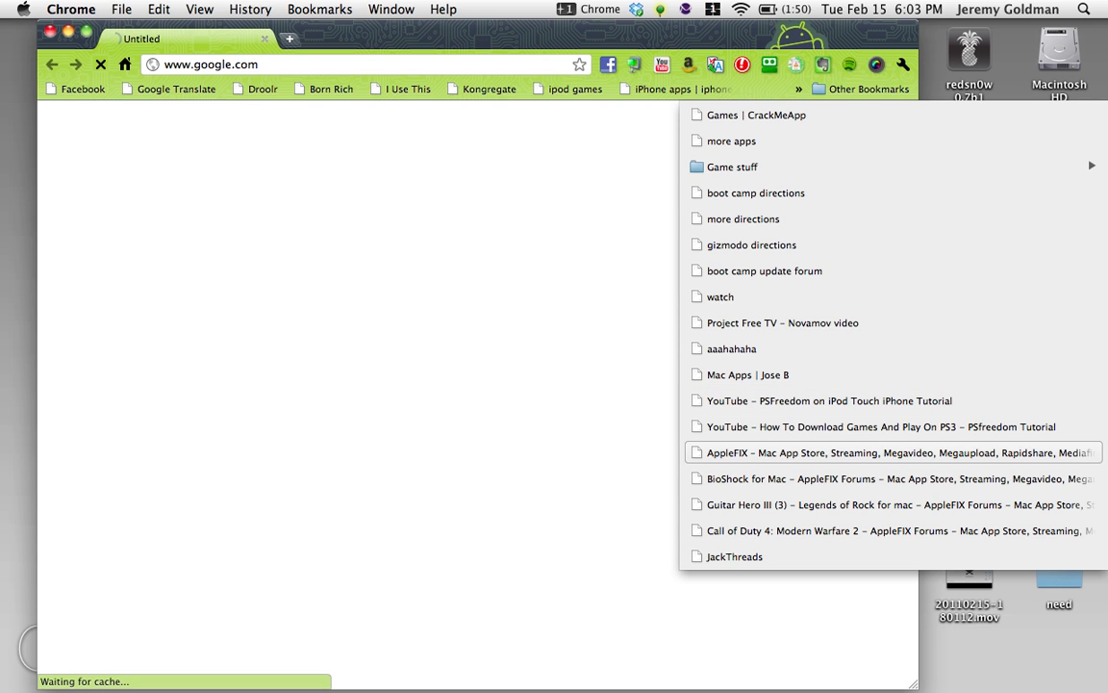
pyautogui.click(885, 452)
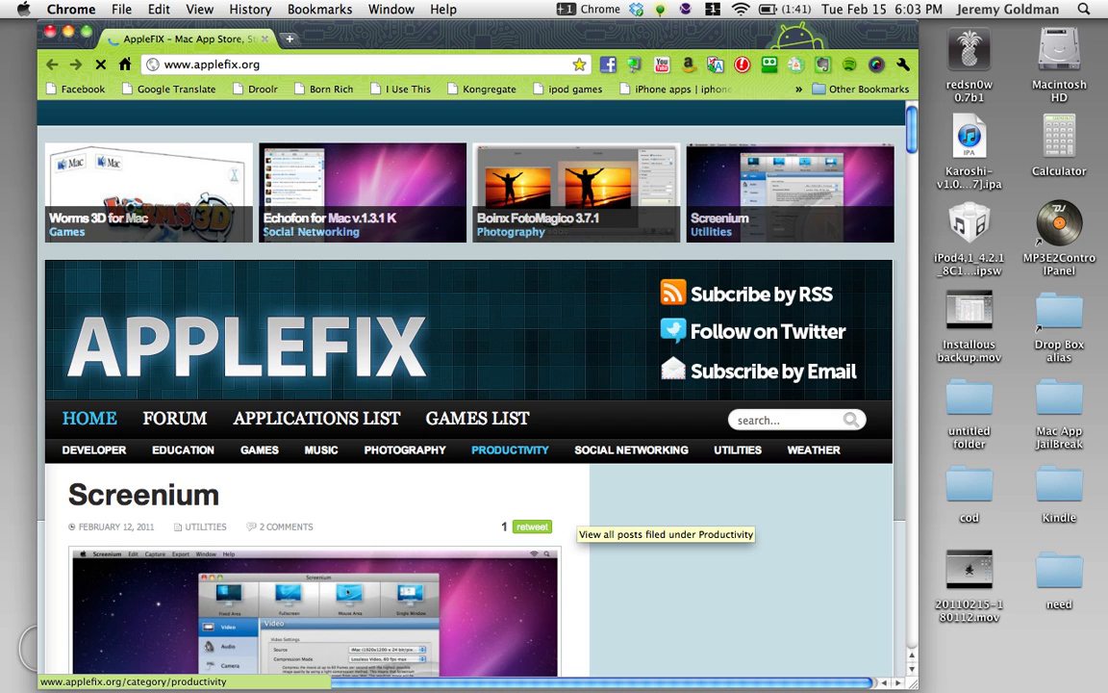
pyautogui.moveTo(331, 88)
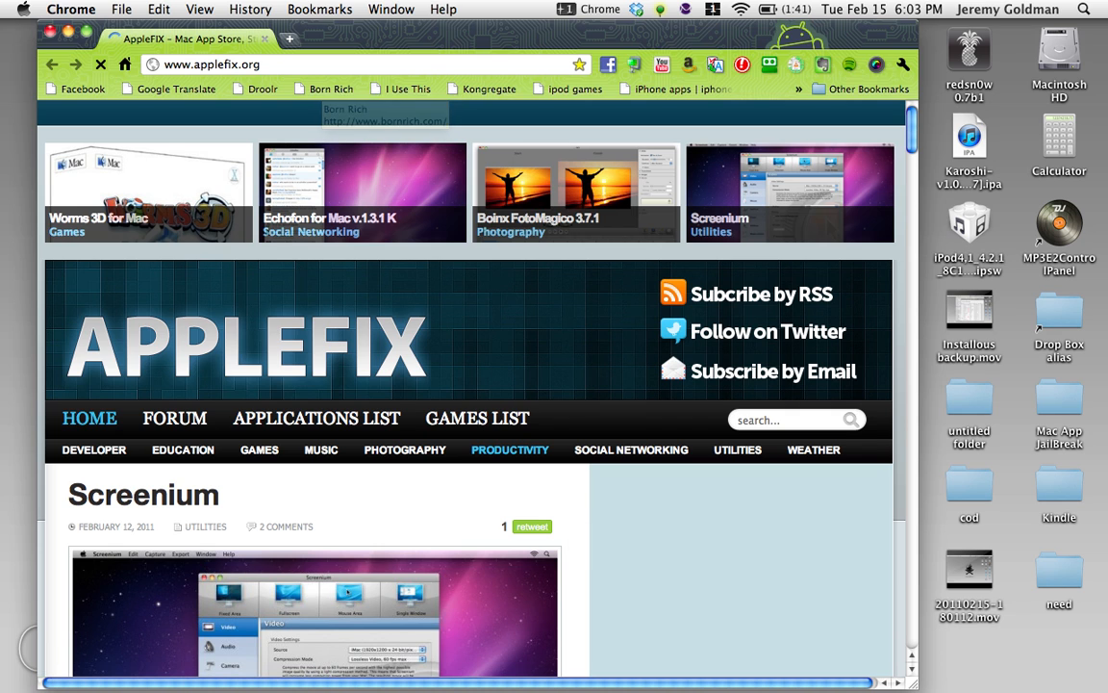
pyautogui.scroll(-3)
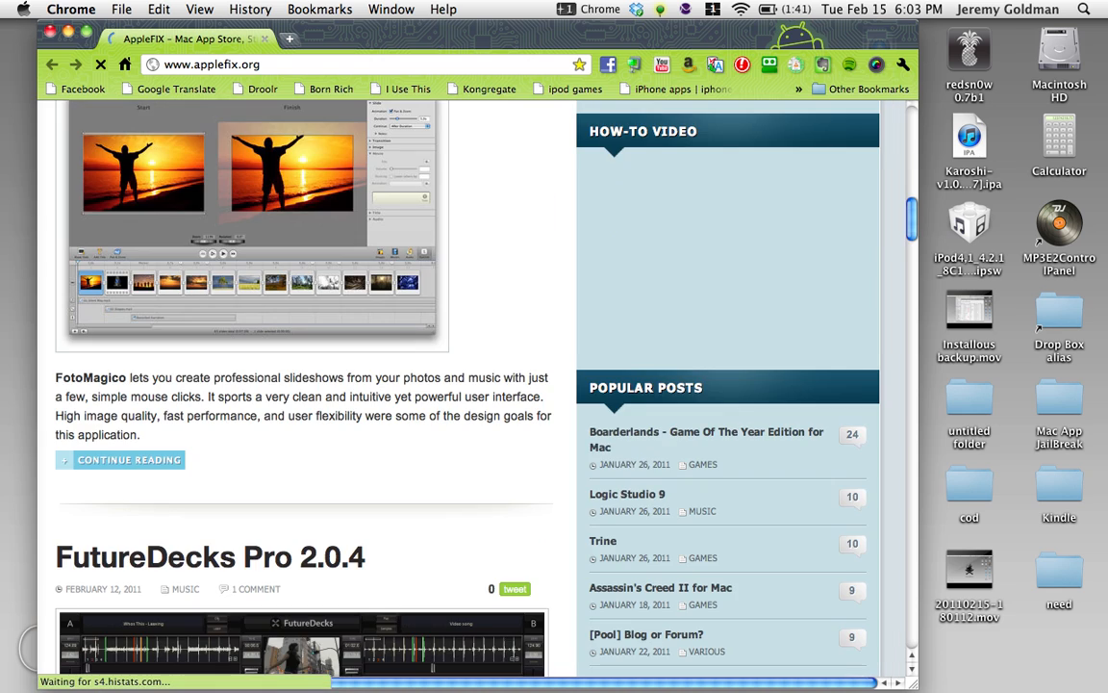
pyautogui.scroll(-3)
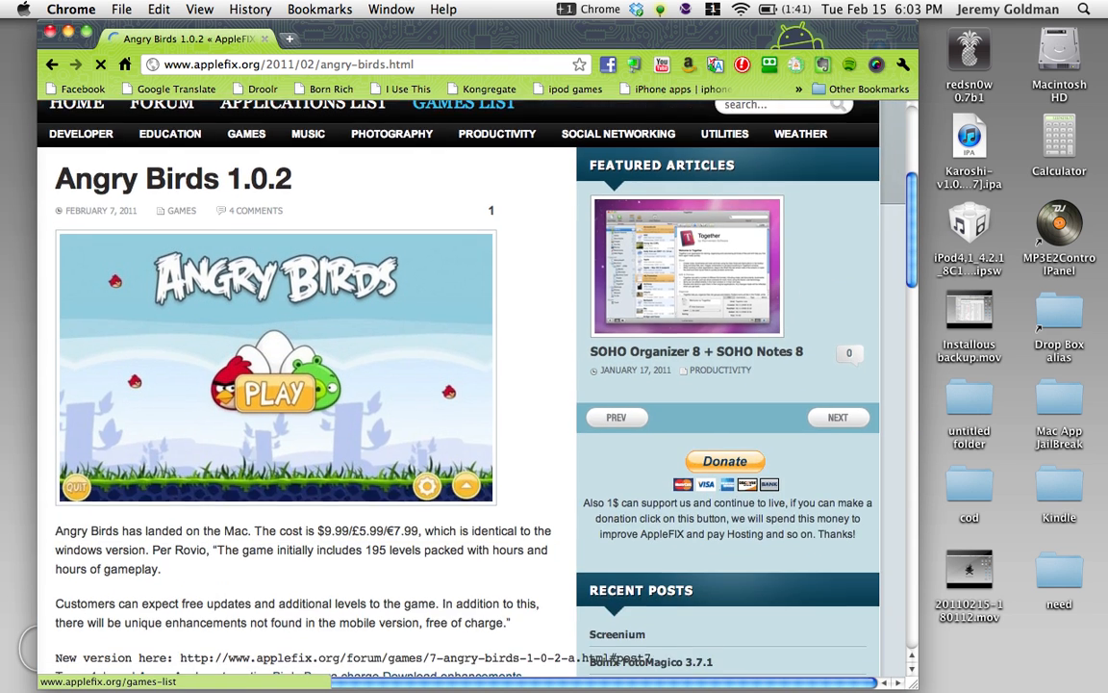
# Scroll the Angry Birds post down toward its Hotfile download link.
pyautogui.scroll(-3)
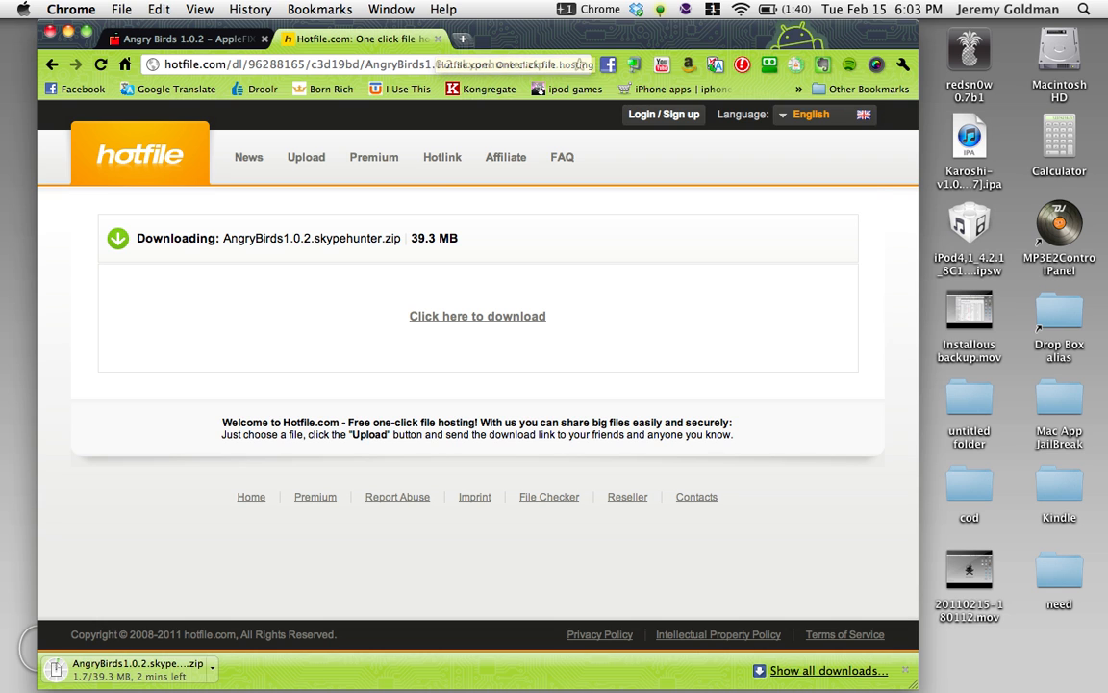
# Bring the Finder Applications window forward over the Hotfile download.
pyautogui.click(173, 42)
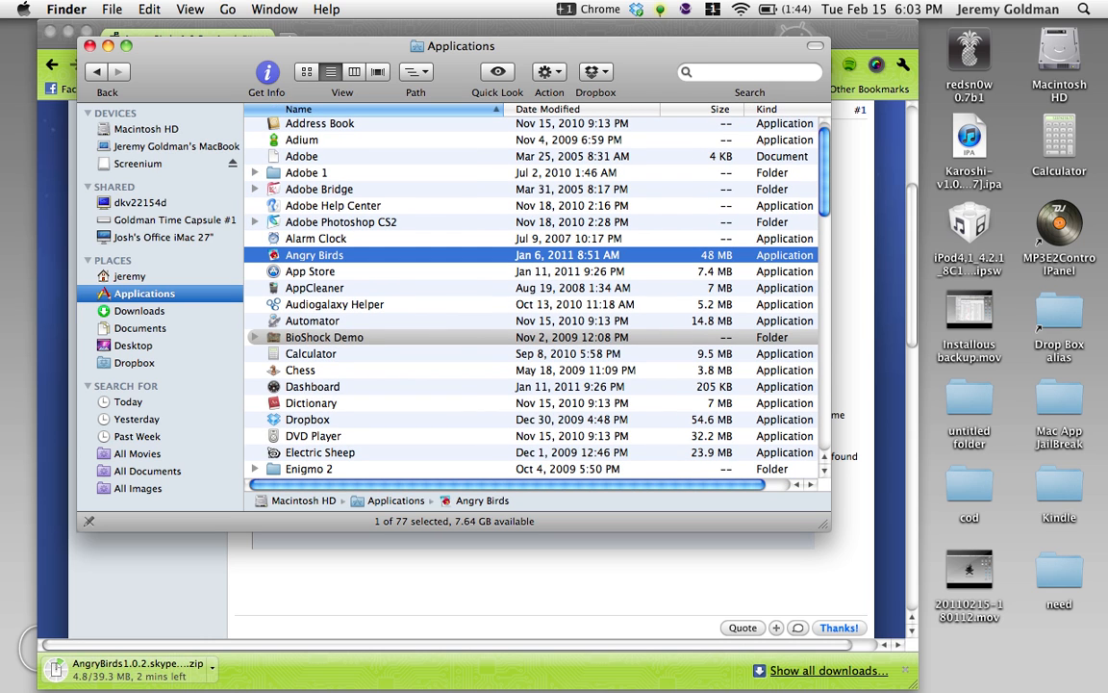
# Show Angry Birds.app's package contents and enter its Contents folder.
pyautogui.rightClick(316, 254)
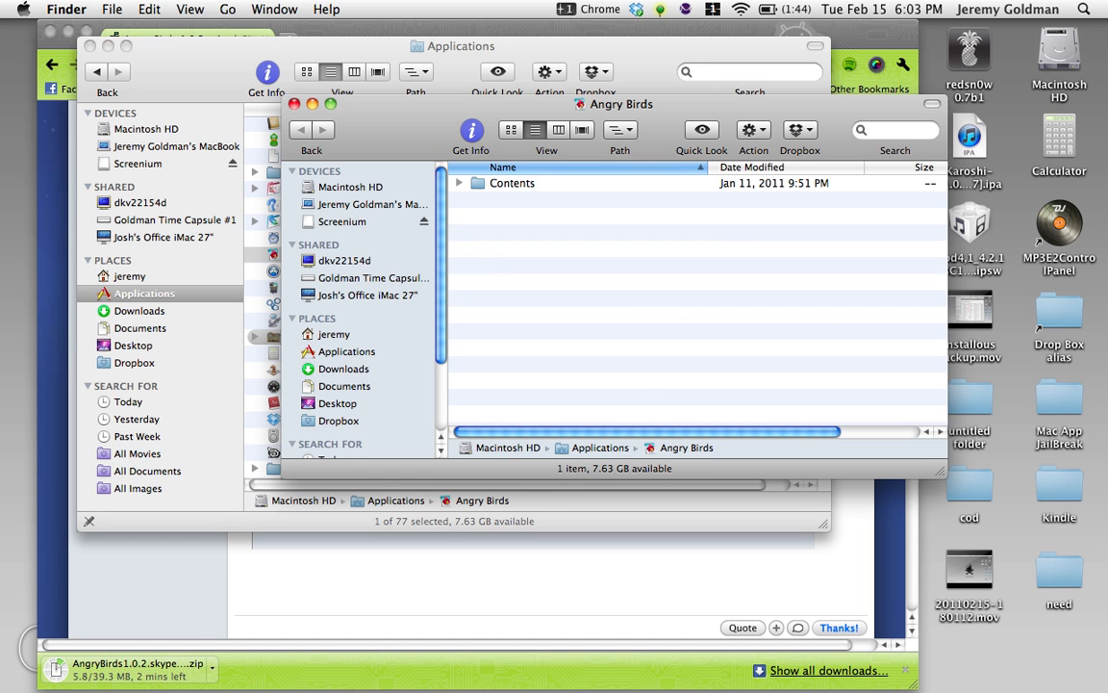
pyautogui.doubleClick(511, 182)
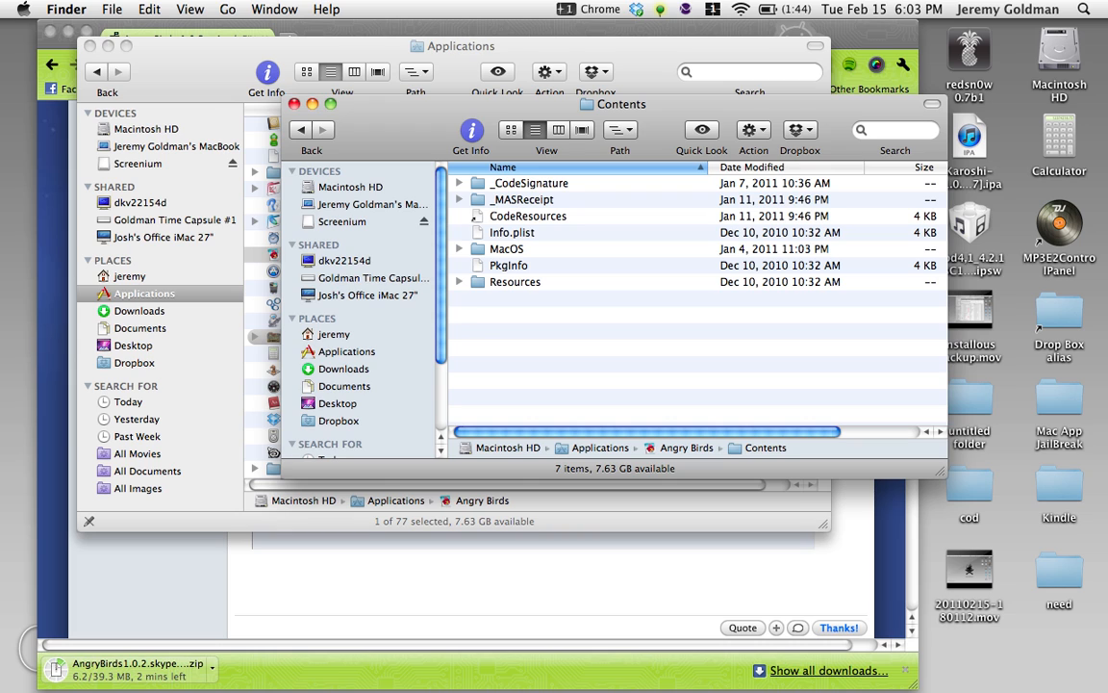